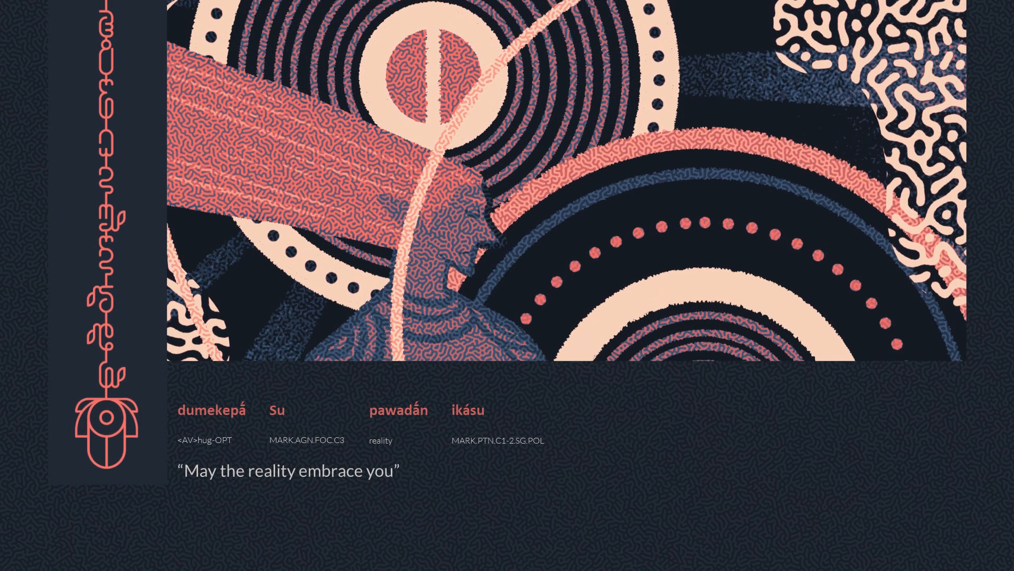
scroll(down, 3)
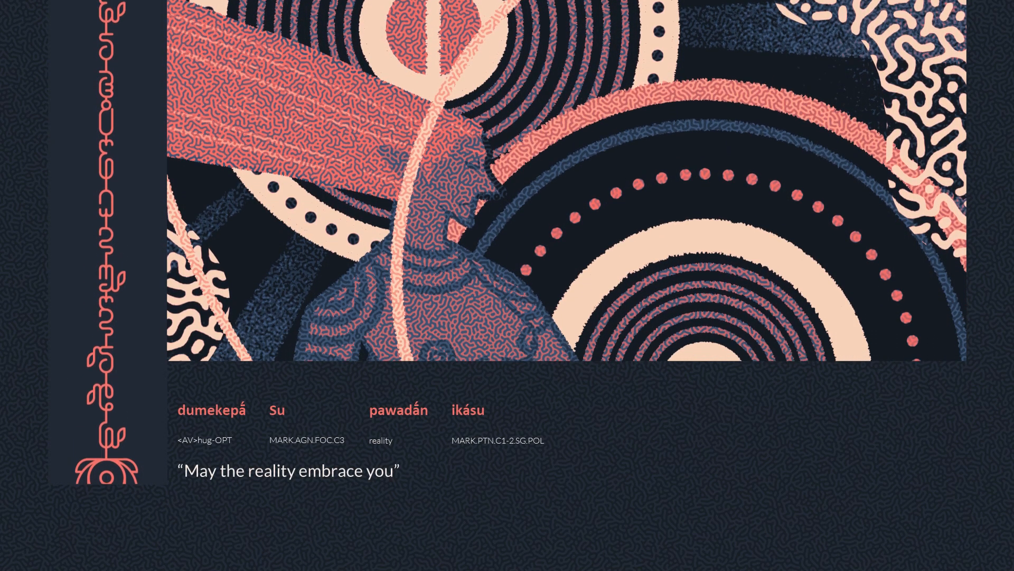
scroll(down, 3)
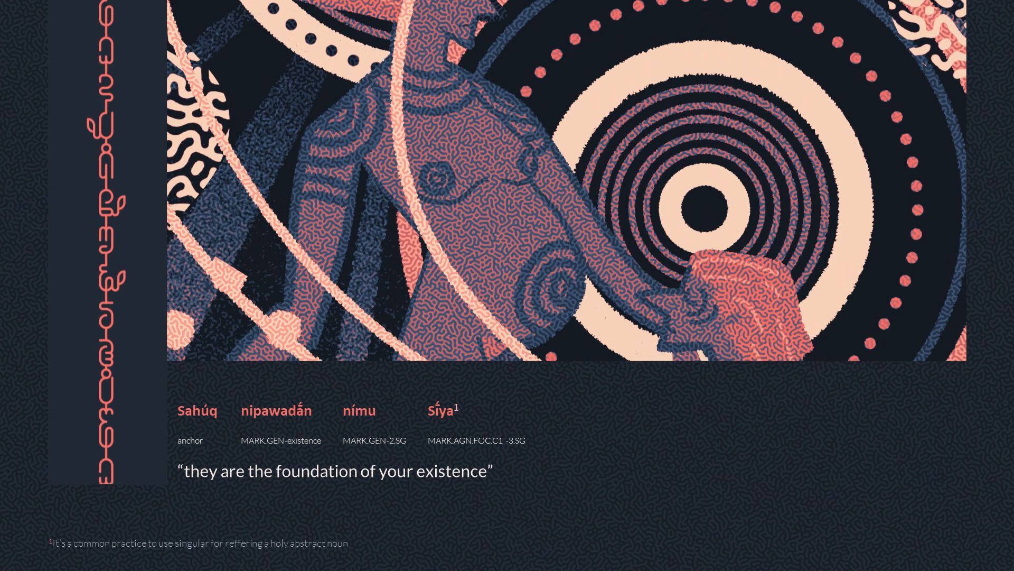
scroll(down, 3)
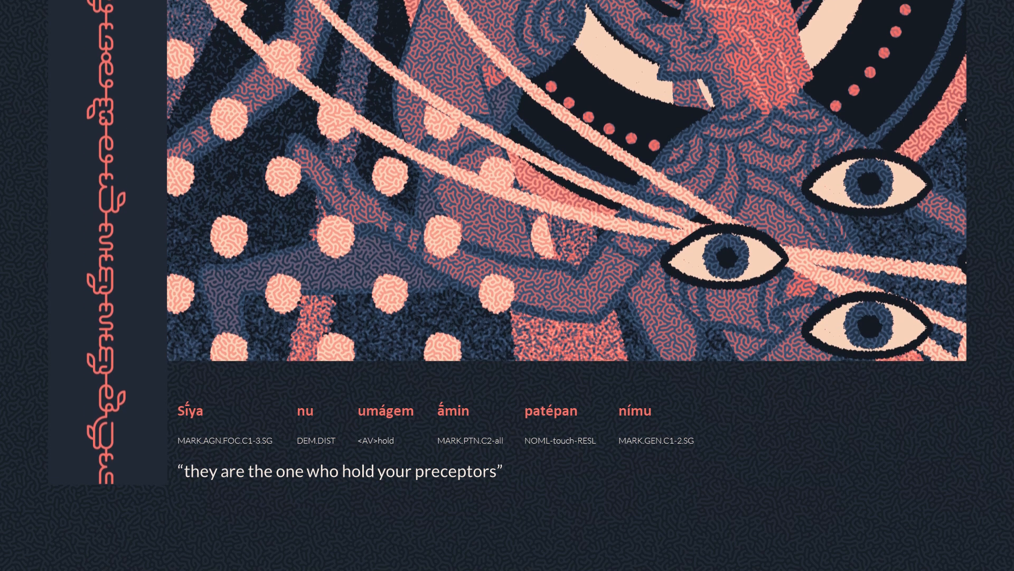
scroll(down, 3)
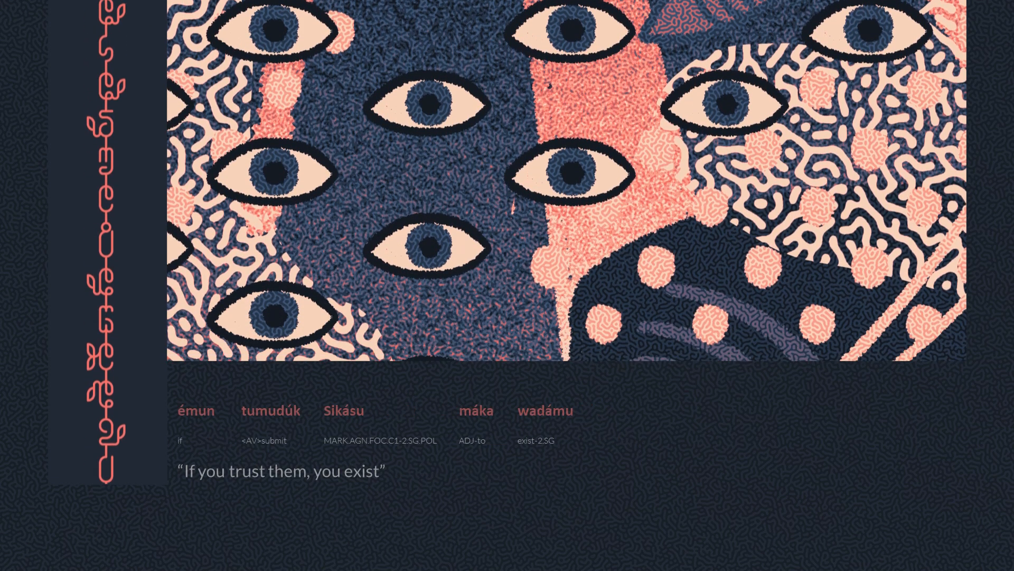
scroll(down, 3)
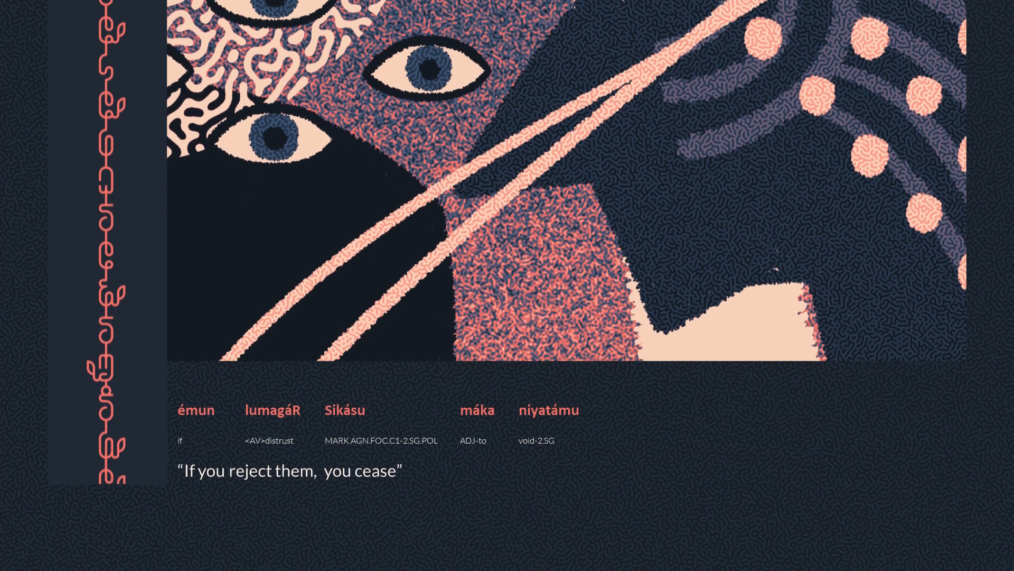
scroll(down, 3)
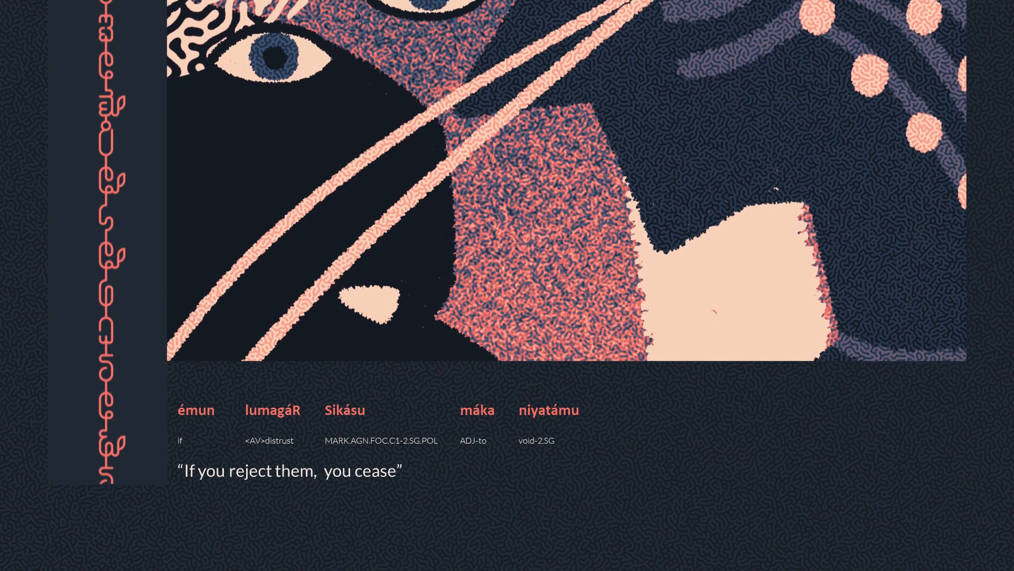
scroll(down, 3)
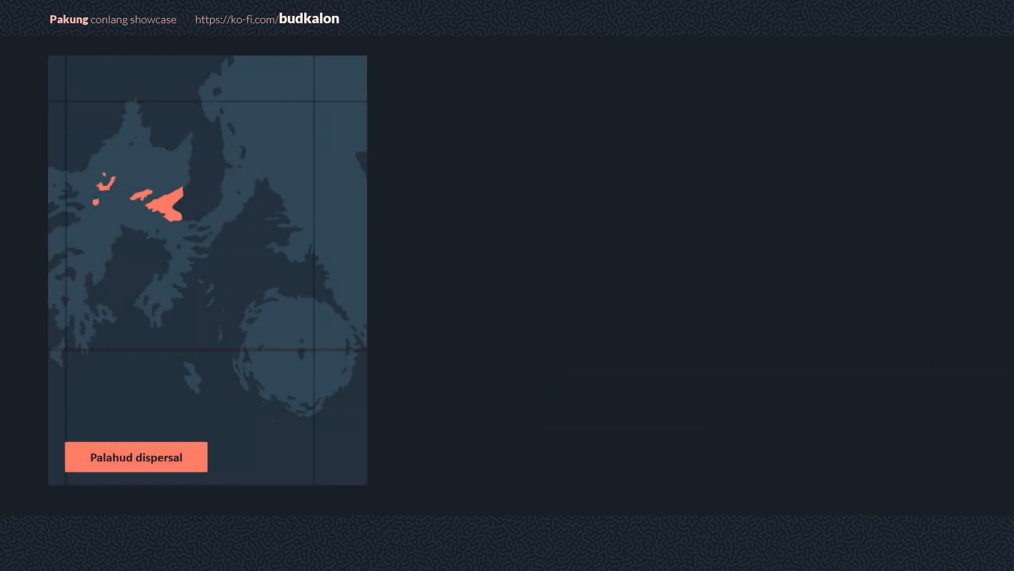
click(136, 457)
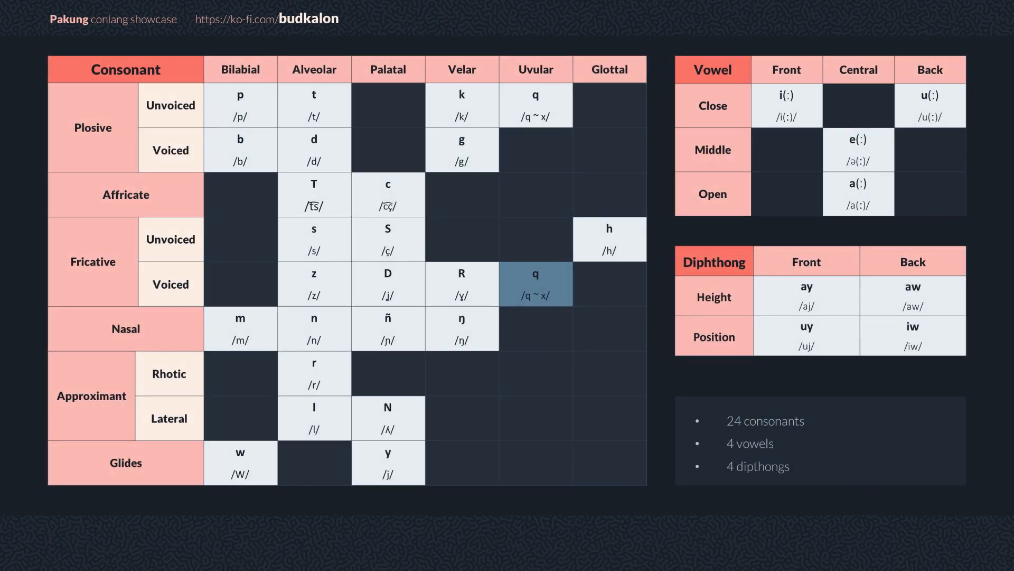
click(240, 105)
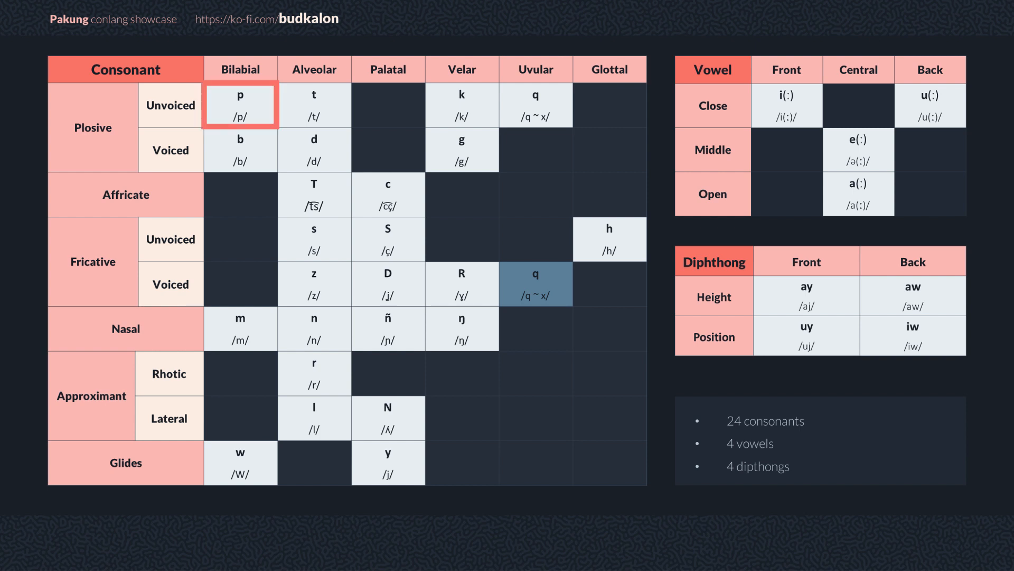
click(462, 104)
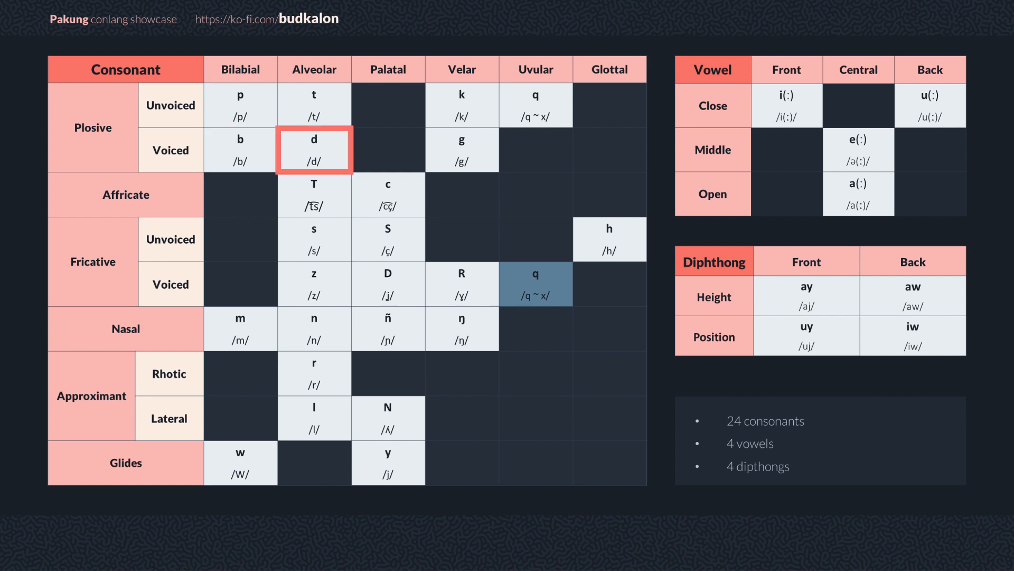
click(314, 195)
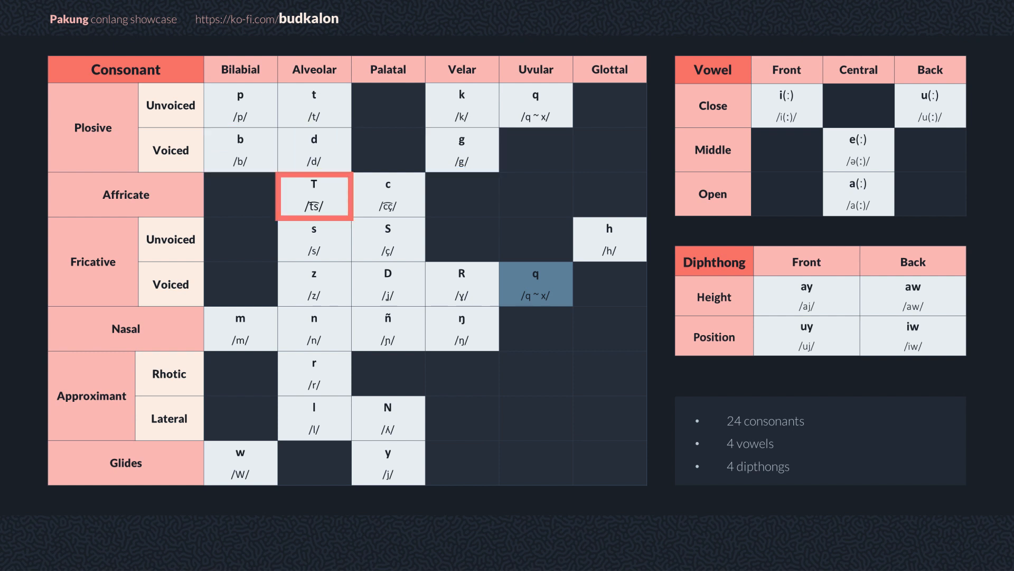
click(313, 239)
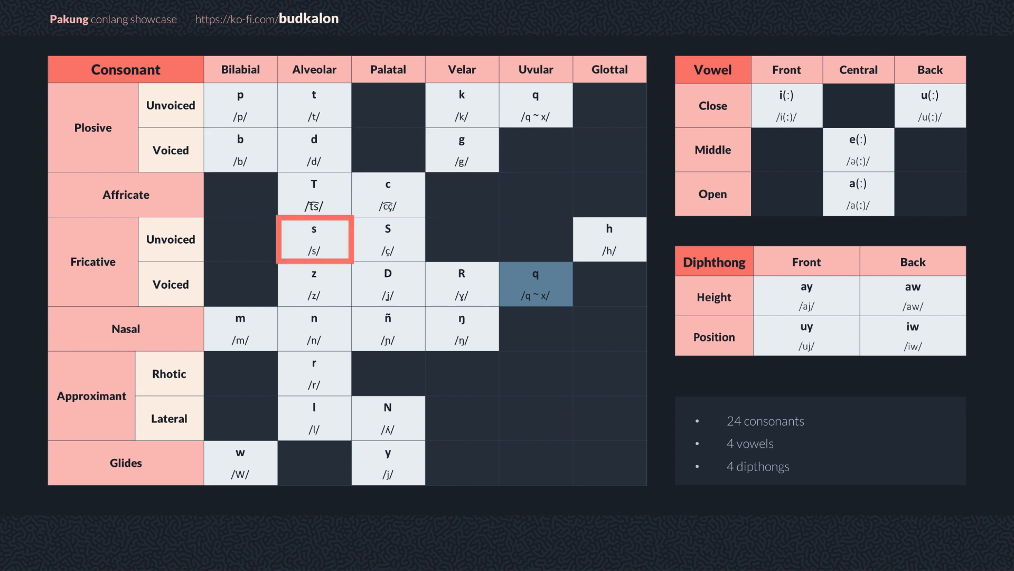
click(608, 237)
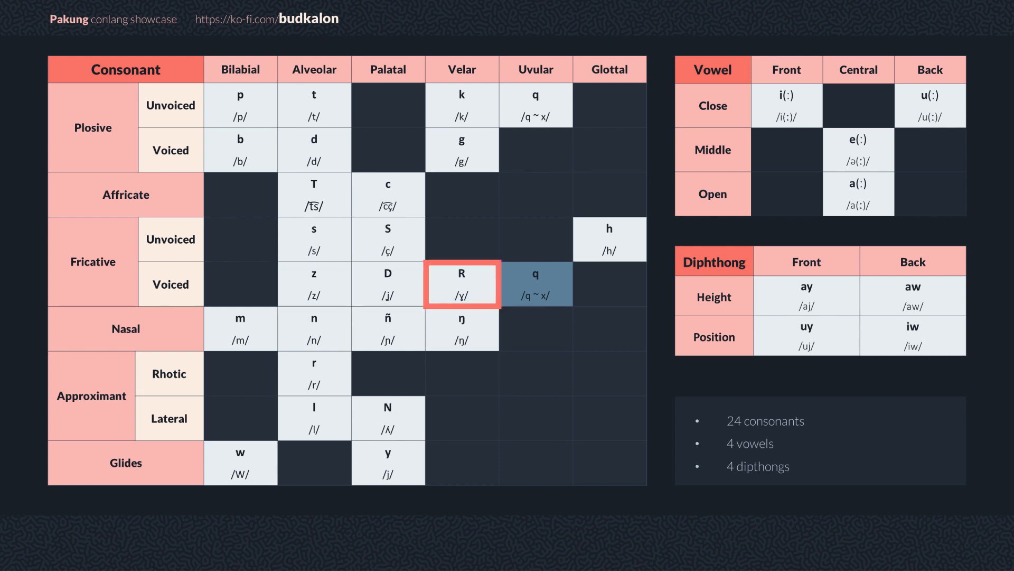
click(314, 329)
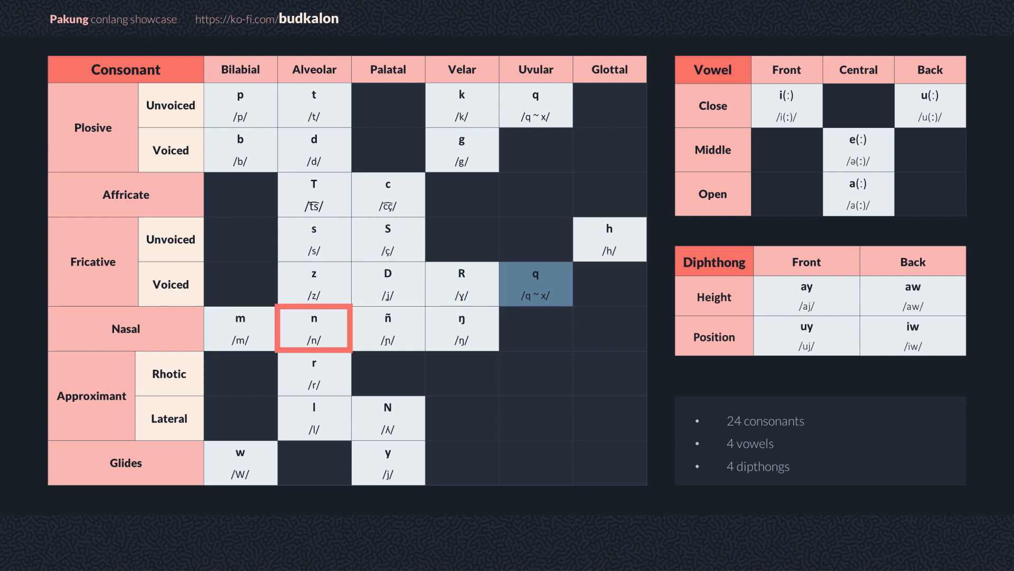
click(461, 328)
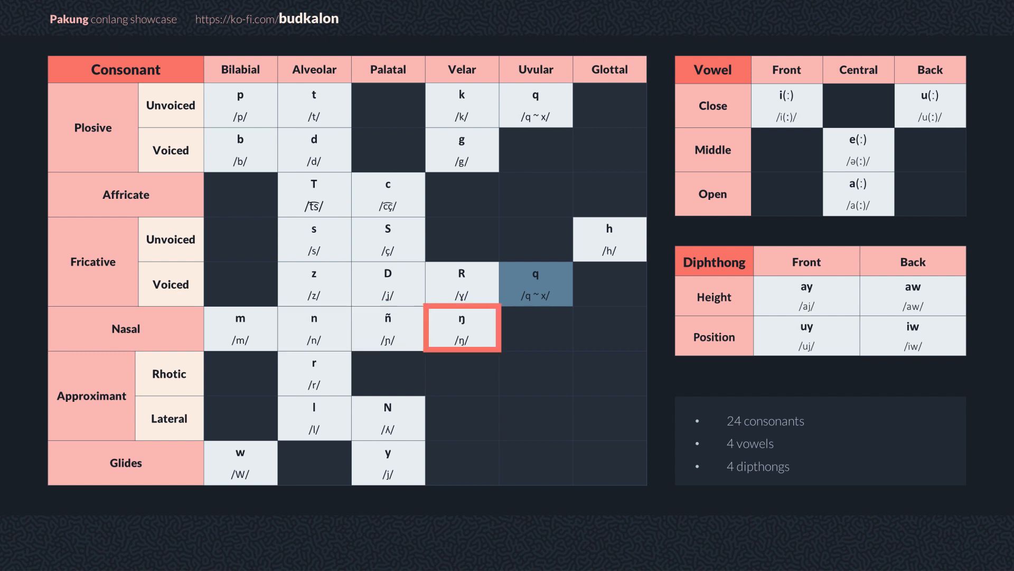
click(387, 417)
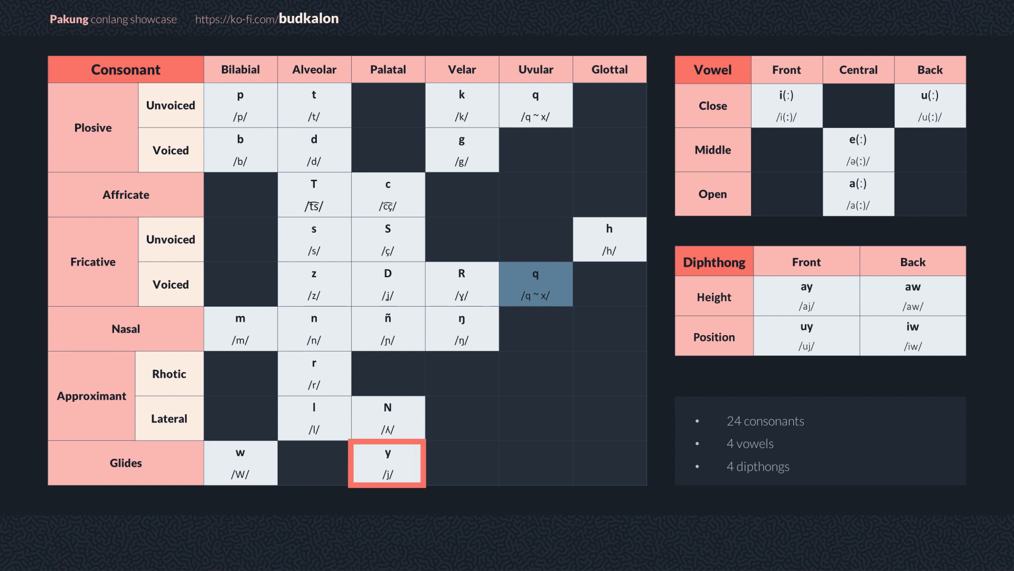
click(930, 105)
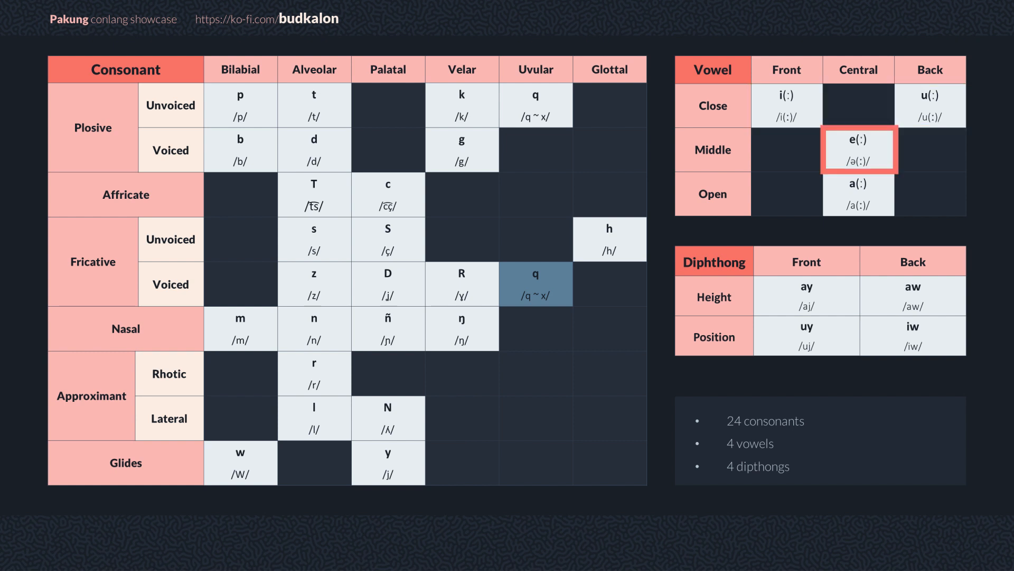
click(859, 194)
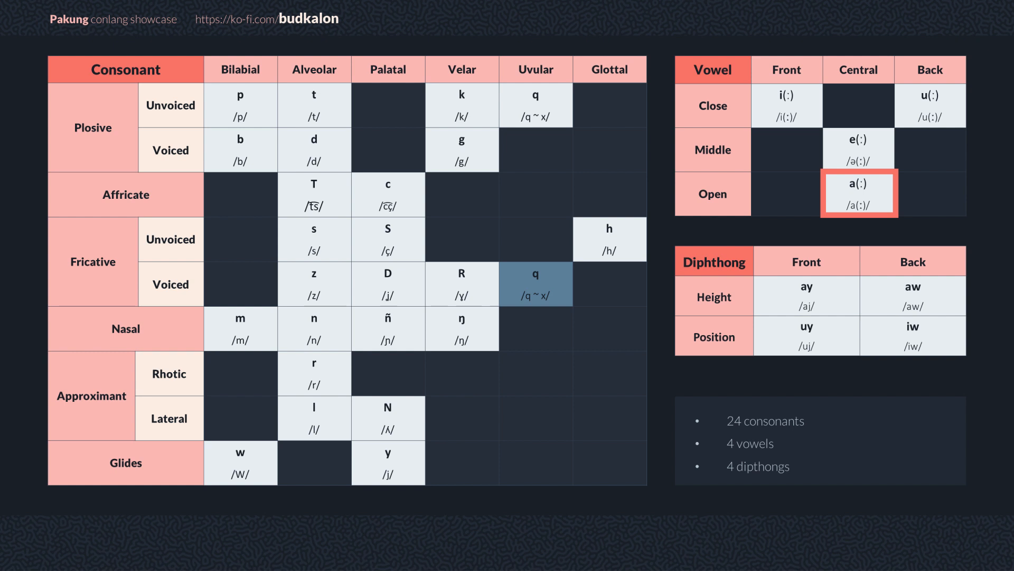
click(805, 297)
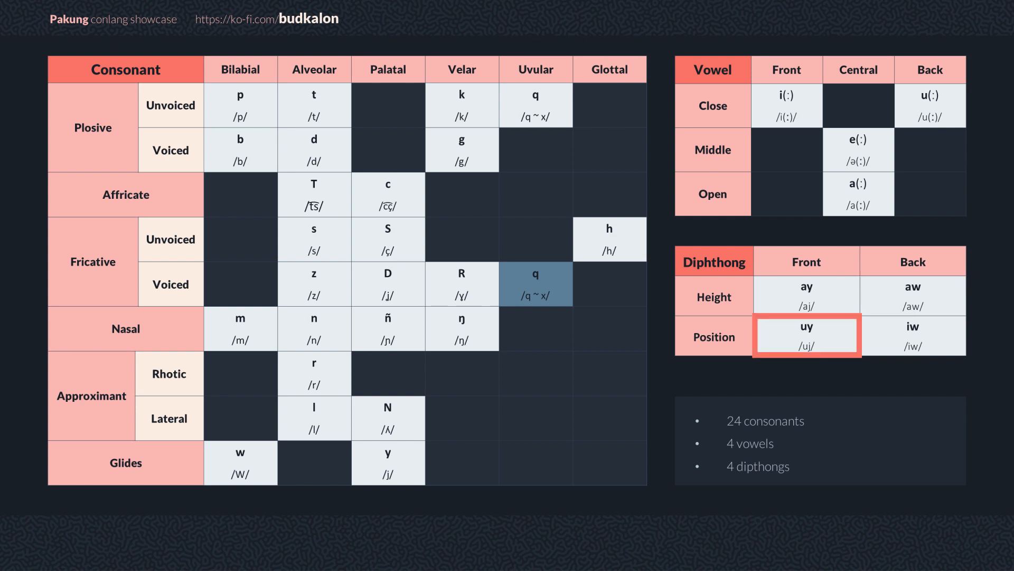
click(913, 334)
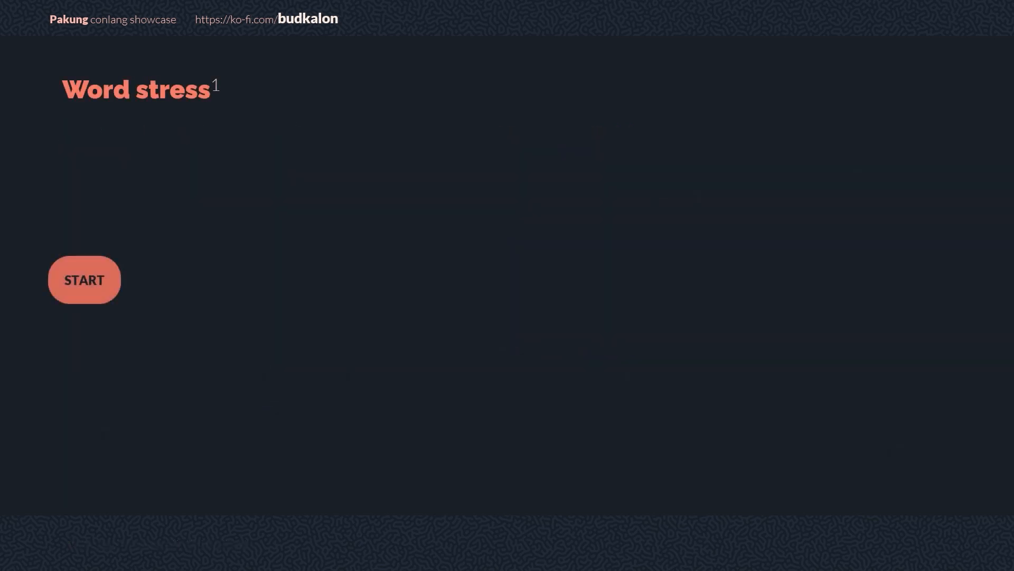
click(84, 279)
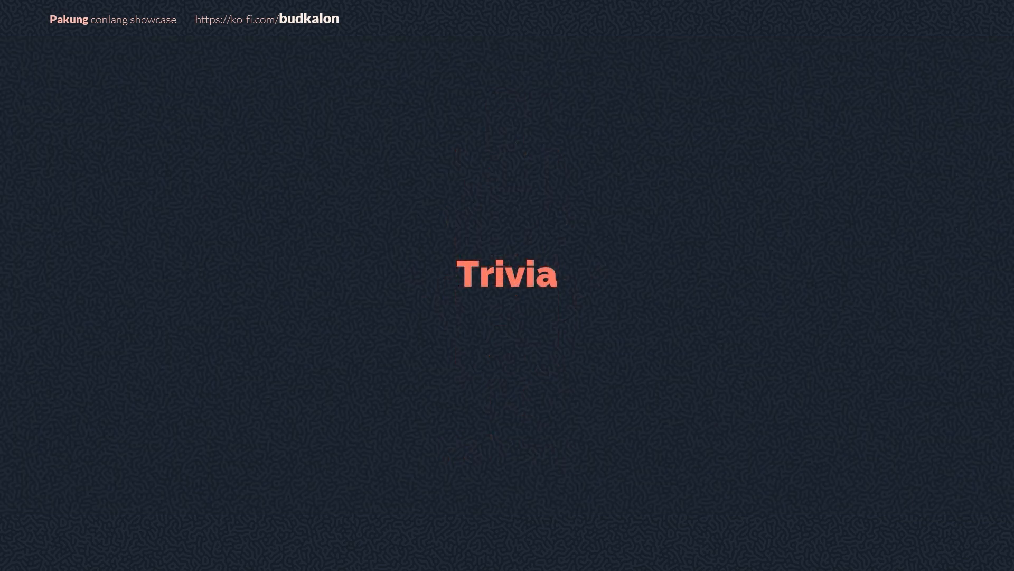
key(Right)
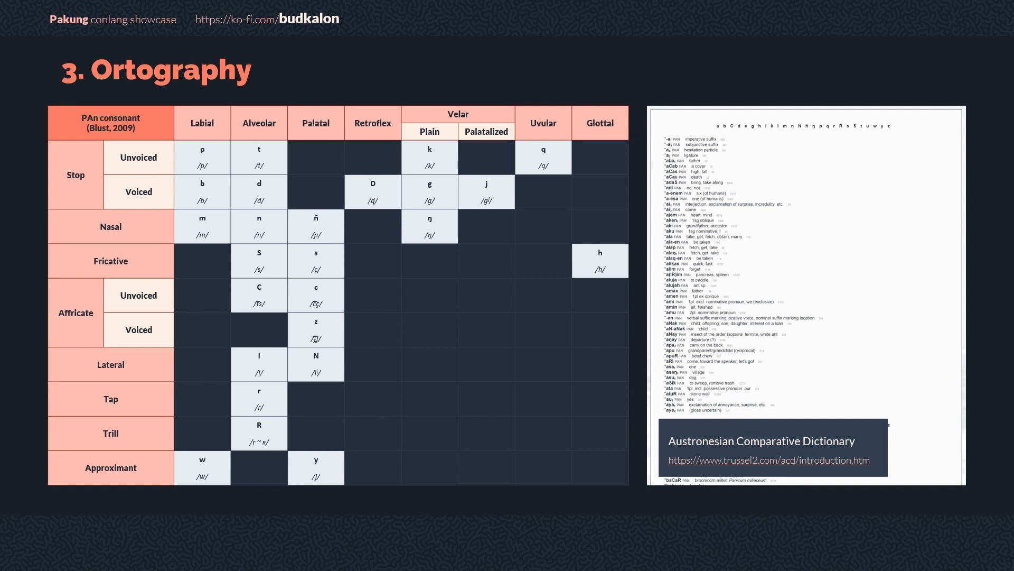
key(Right)
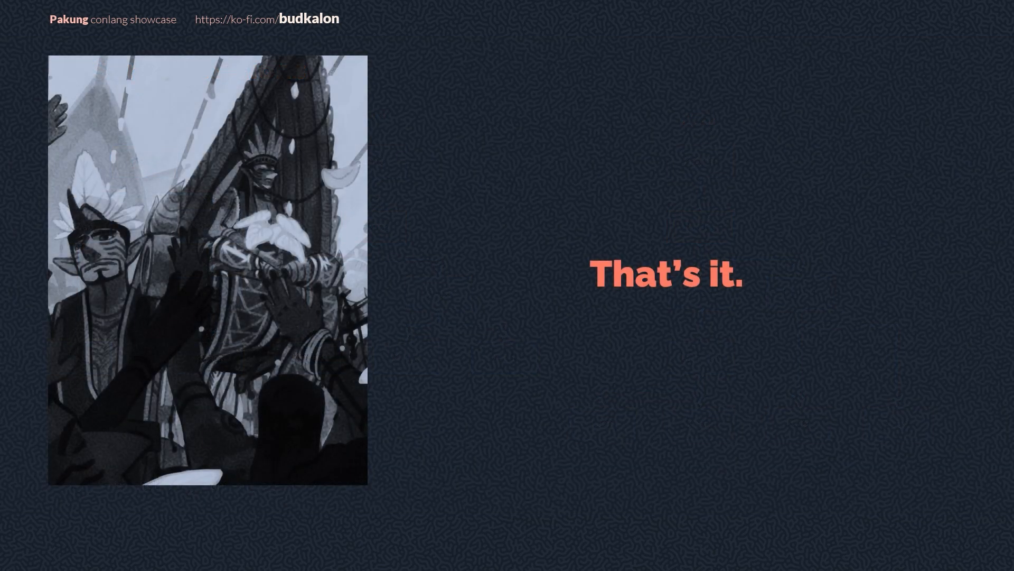